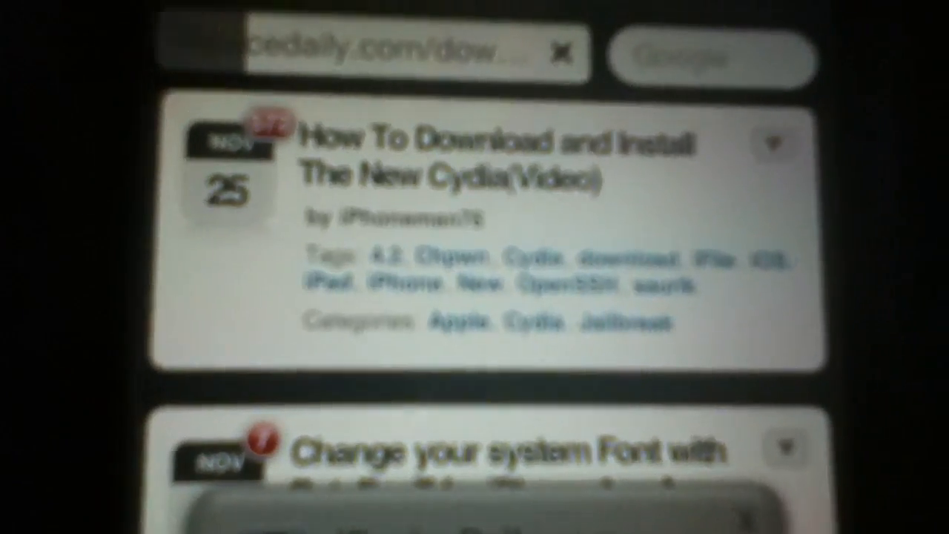
scroll(down, 3)
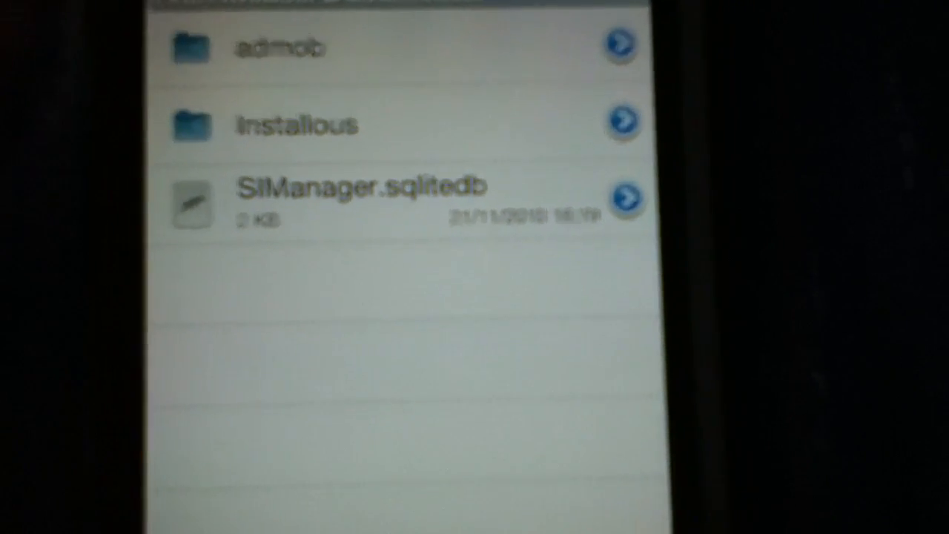
scroll(down, 3)
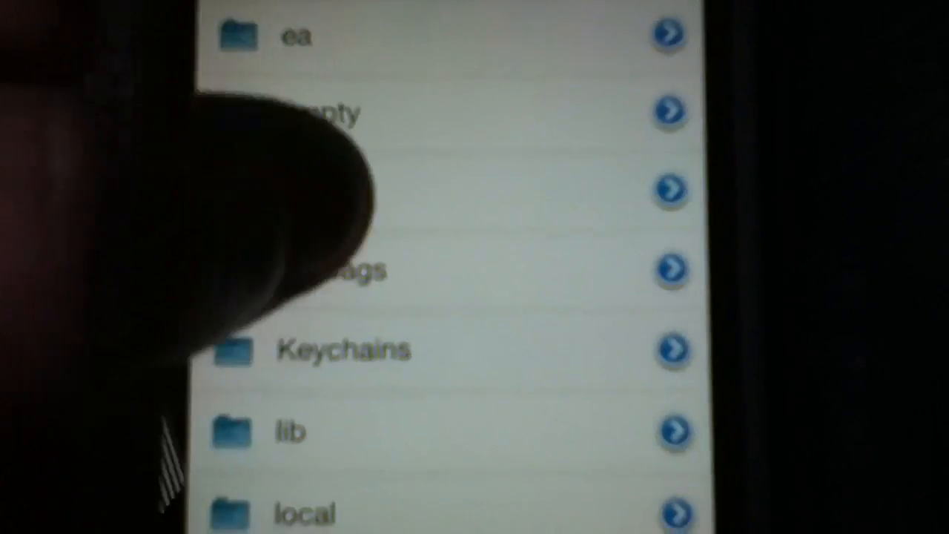